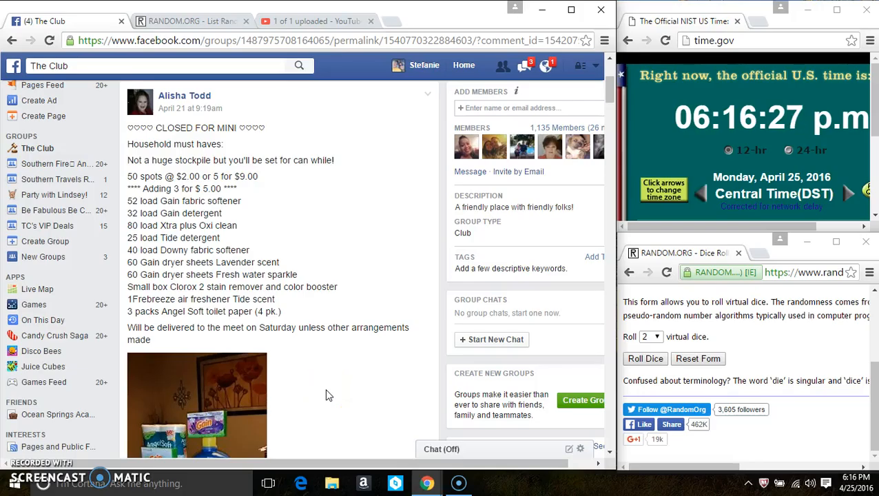
mouse_move(355, 376)
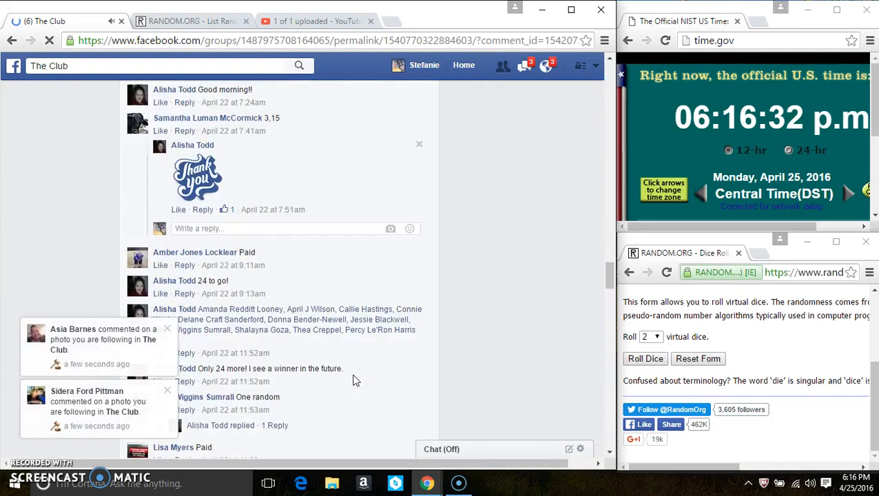
Step: Scroll down the Club group post's comments to the 50-spot participant list
scroll("down", 3)
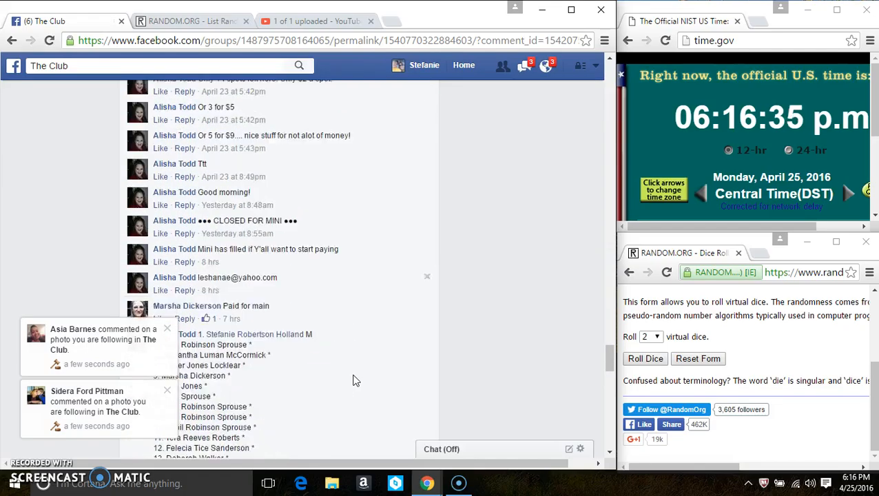
scroll("down", 3)
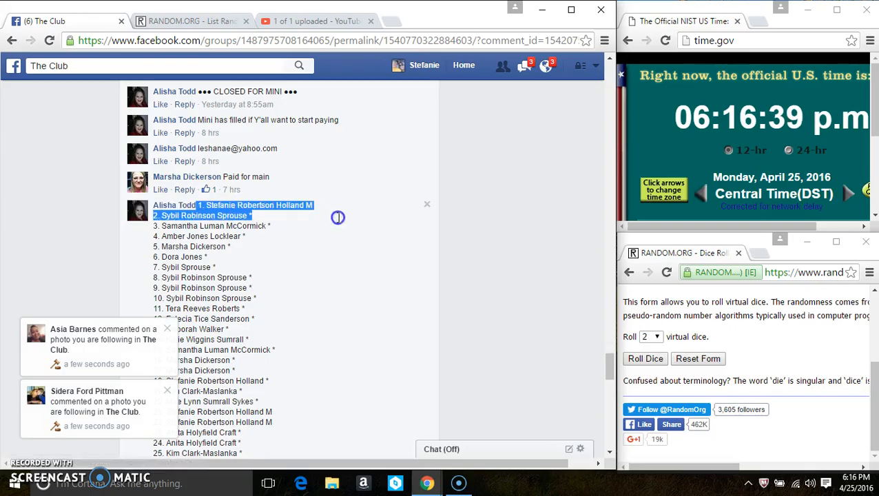
scroll("down", 3)
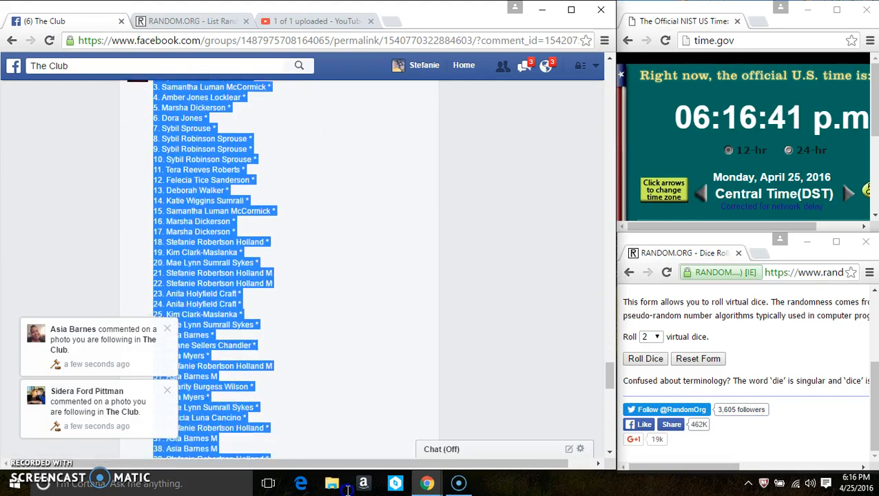
scroll("down", 3)
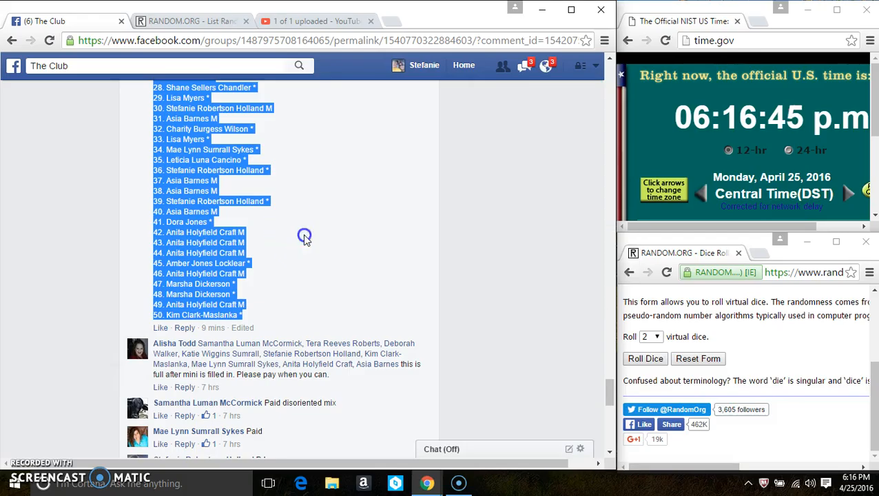
scroll("down", 3)
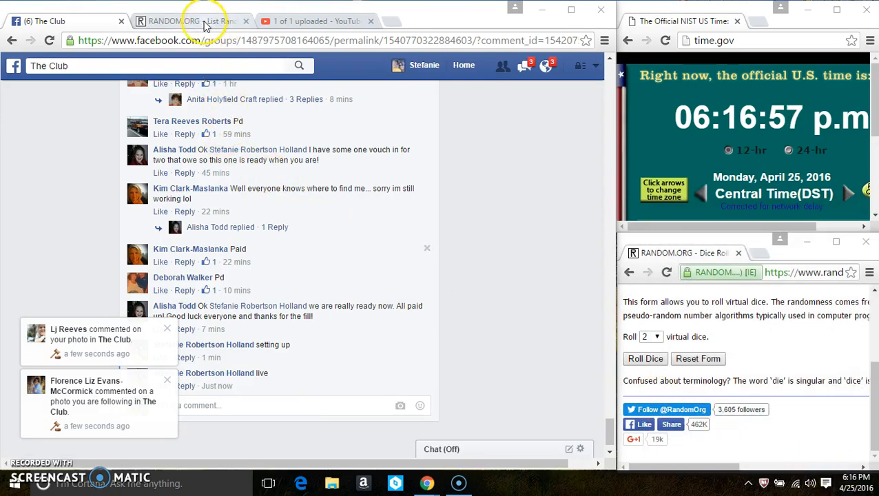
Step: Switch to RANDOM.ORG and start a fresh List Randomizer form from Lists & More
left_click(190, 21)
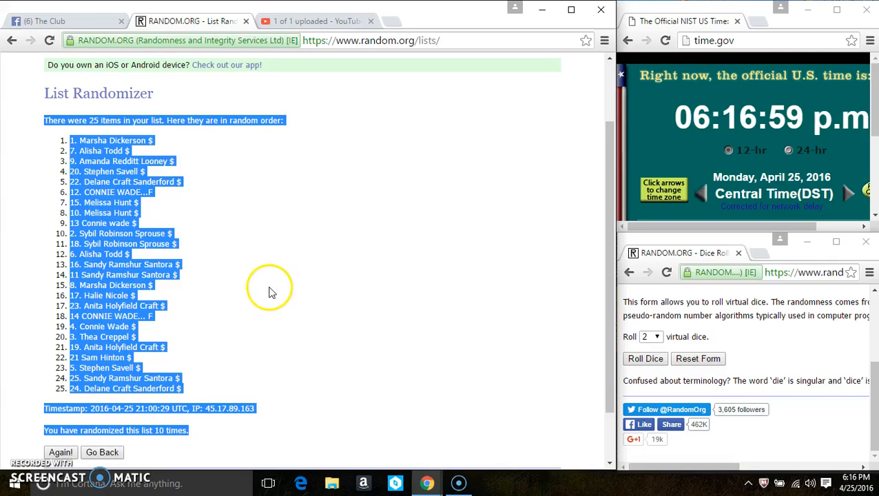
scroll("up", 3)
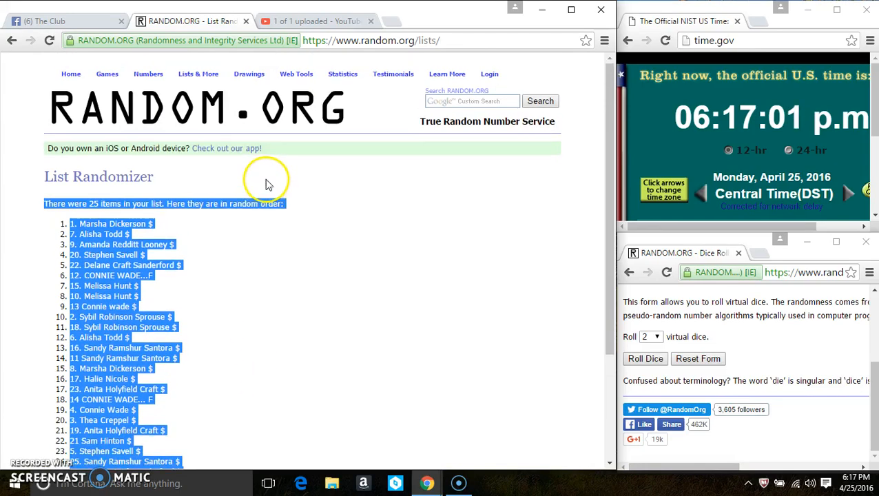
left_click(199, 74)
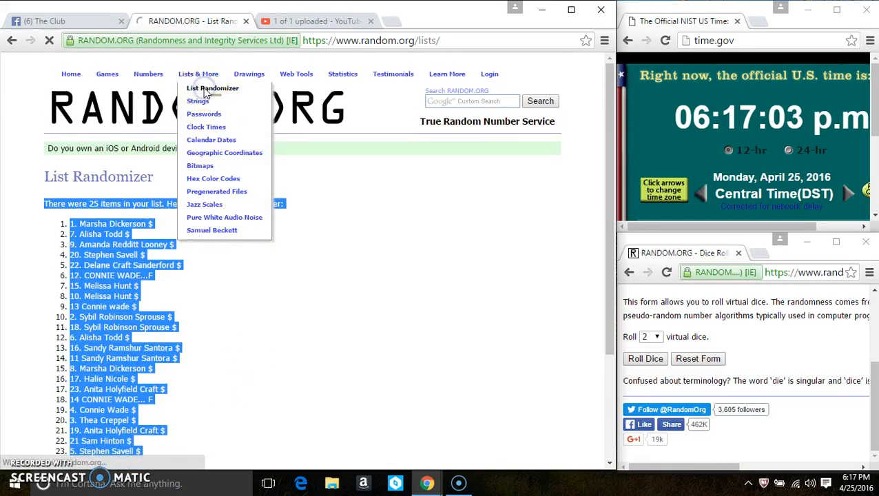
left_click(213, 88)
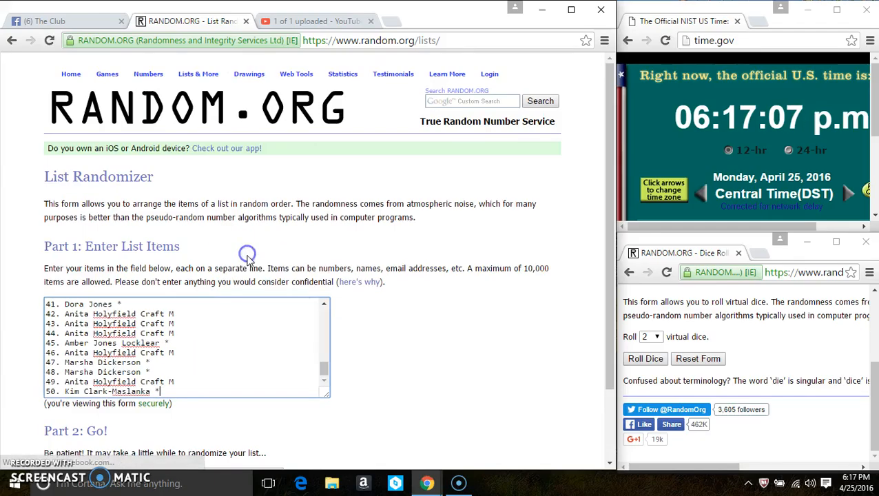
mouse_move(434, 344)
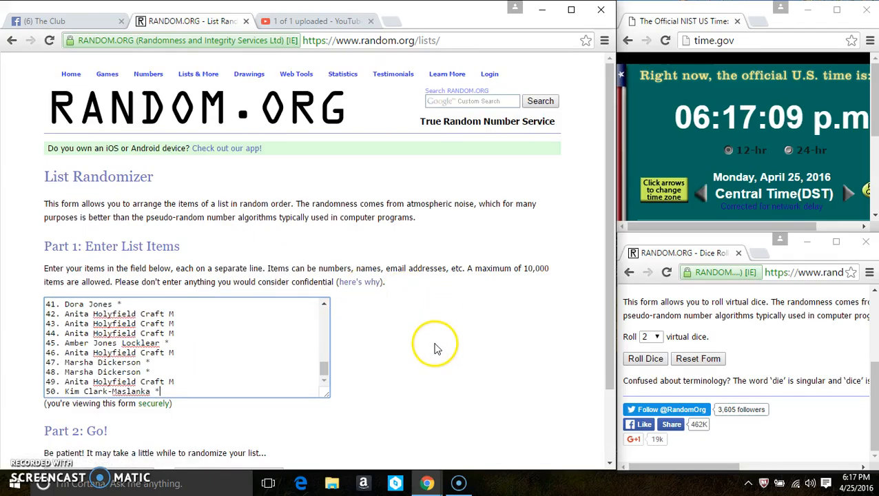
mouse_move(382, 357)
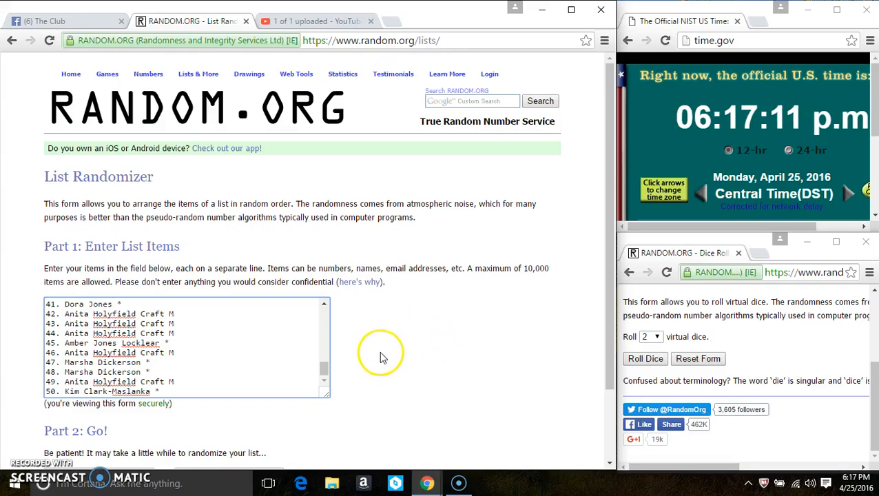
scroll("up", 3)
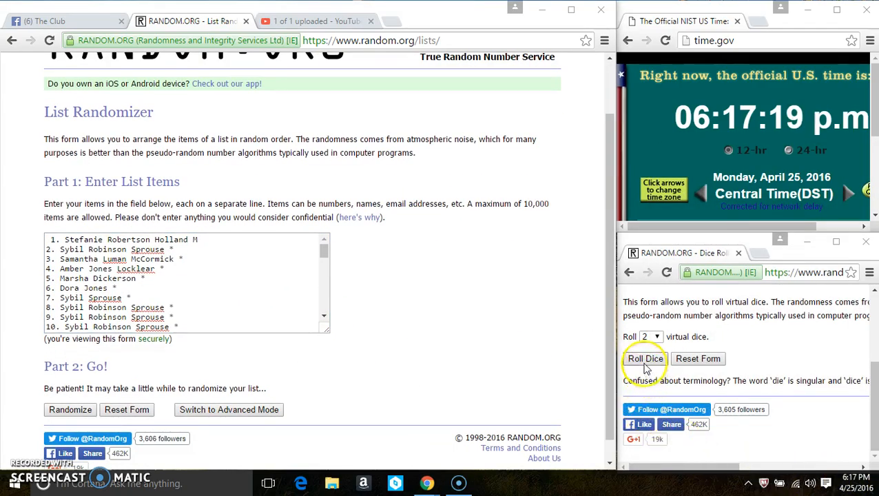
Step: Roll the two dice, then roll again for a two and a two (total 4)
left_click(645, 358)
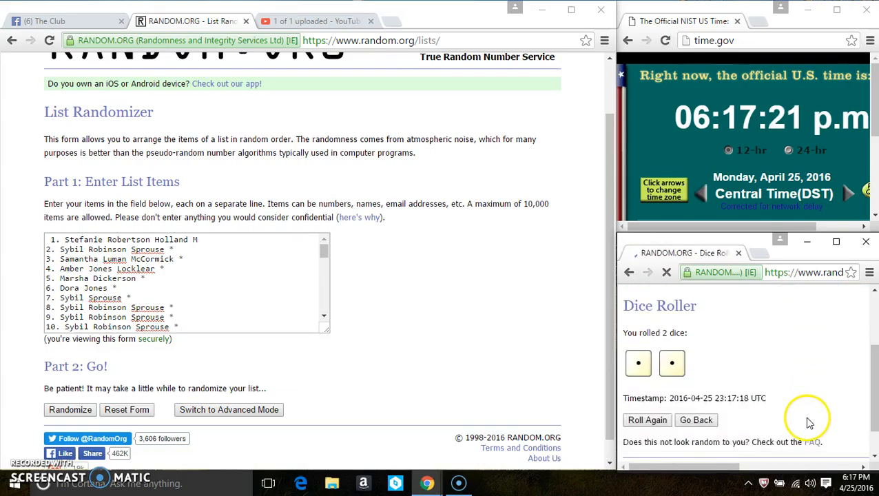
left_click(646, 394)
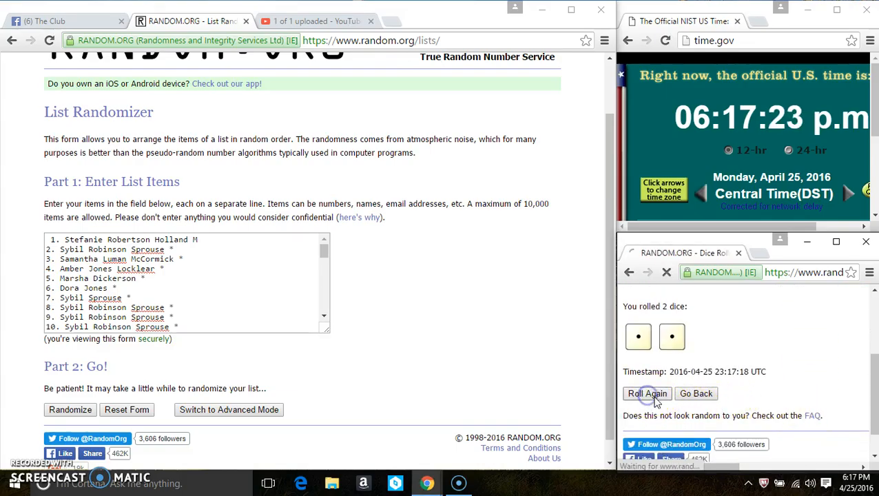
left_click(646, 394)
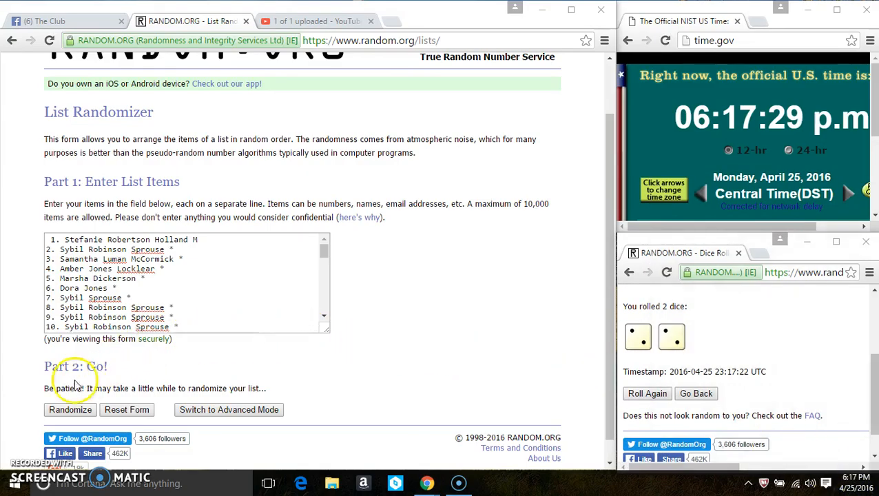
Step: Randomize the 50-name list, then reshuffle it twice with Again! for three total
left_click(69, 409)
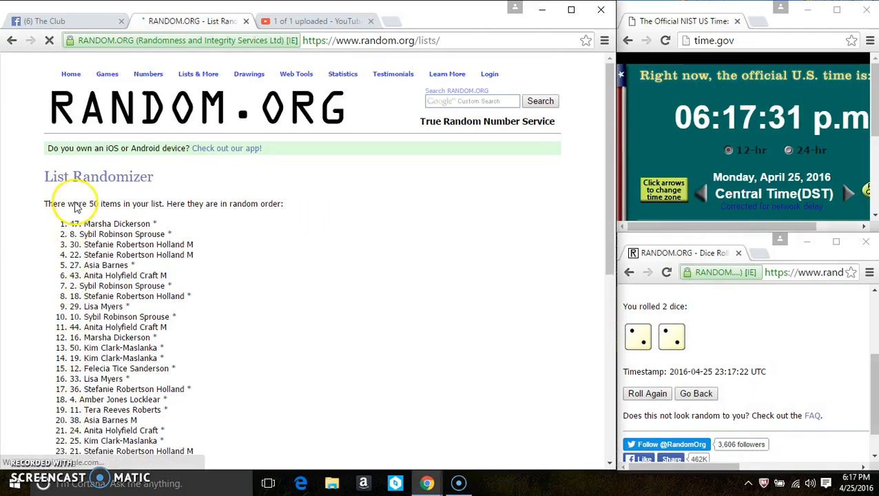
scroll("down", 3)
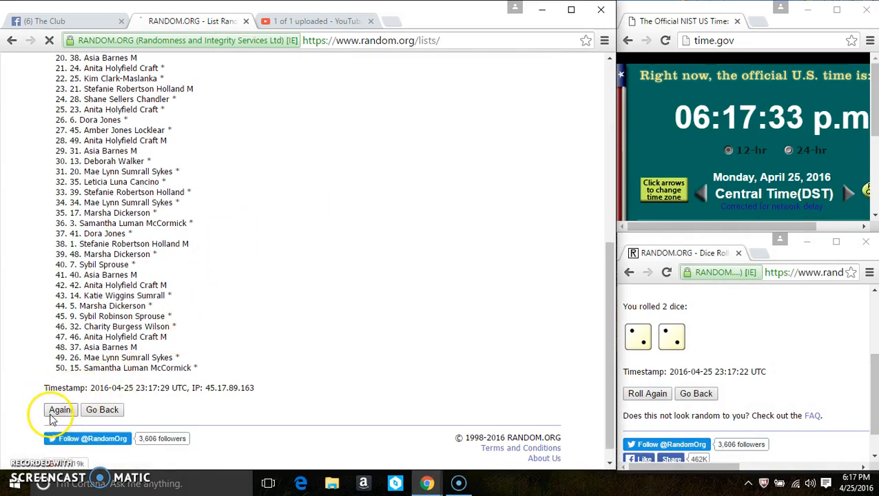
left_click(60, 409)
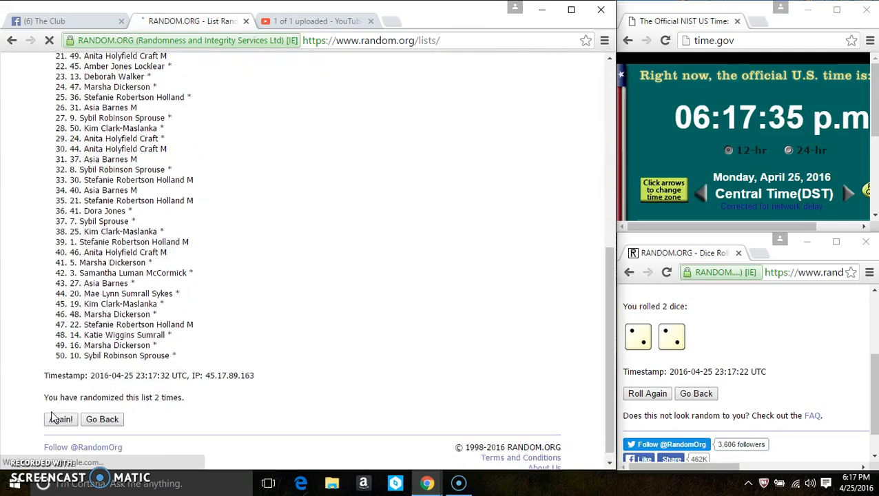
left_click(60, 419)
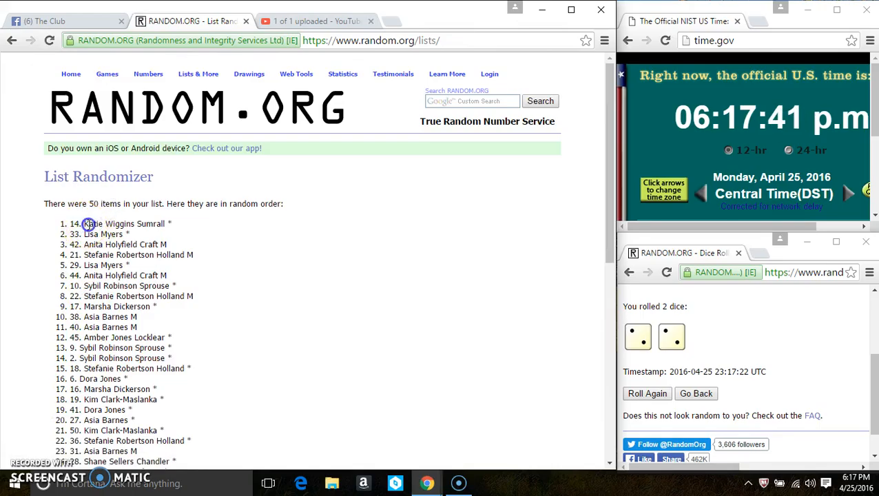
scroll("down", 3)
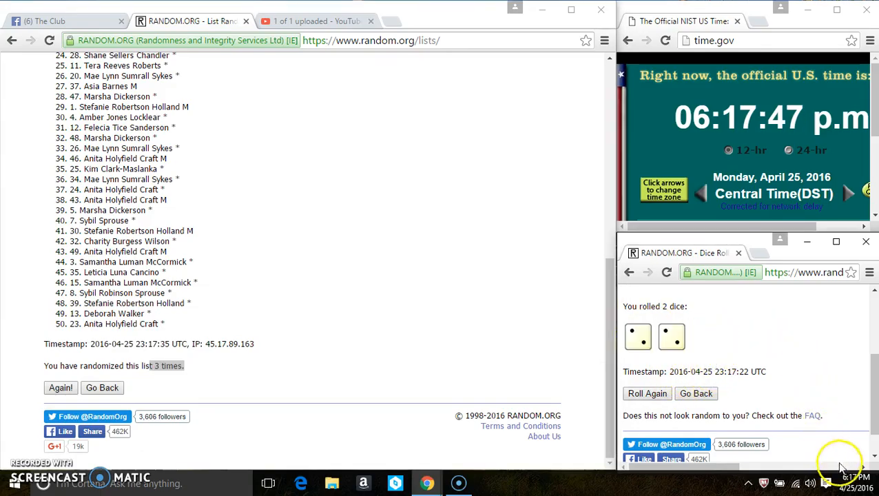
mouse_move(273, 147)
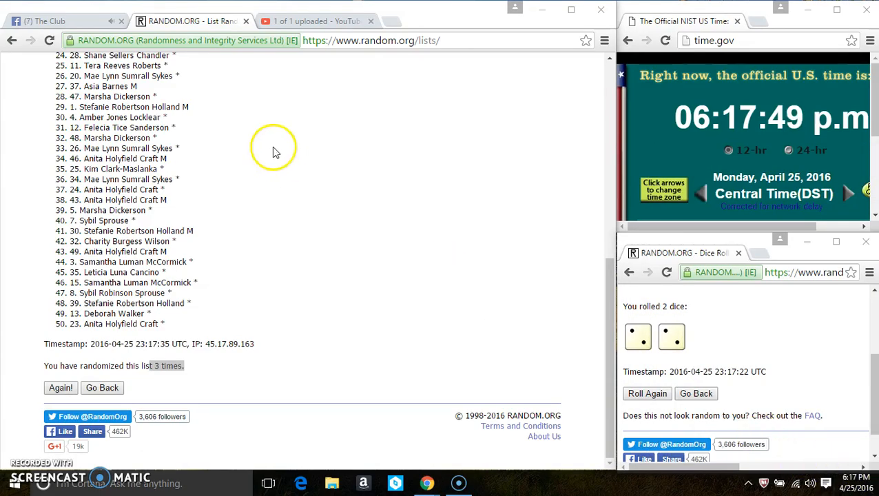
left_click(61, 387)
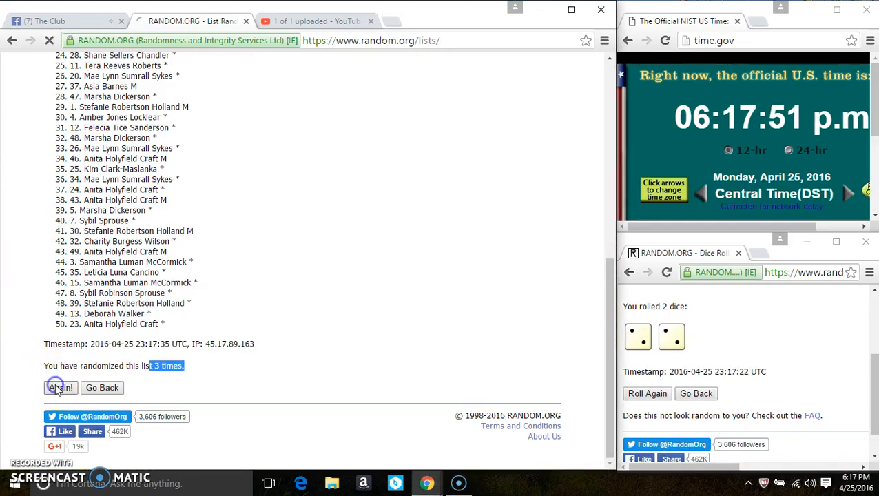
left_click(60, 387)
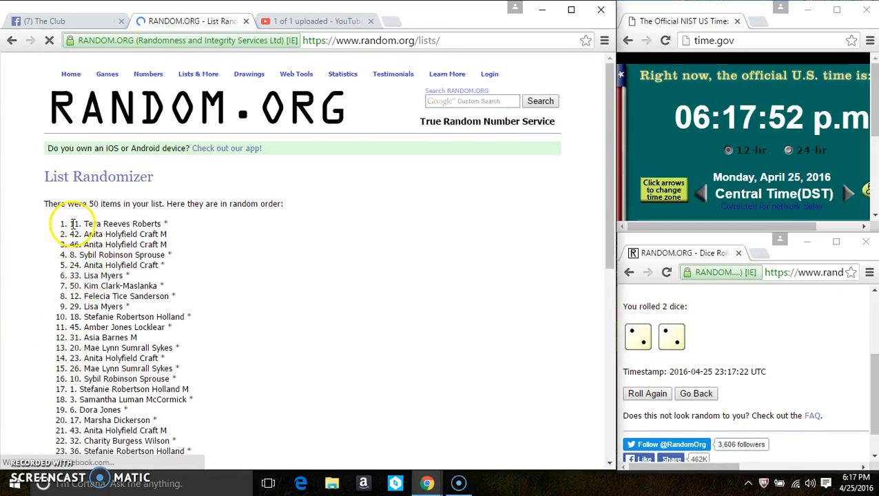
double_click(117, 224)
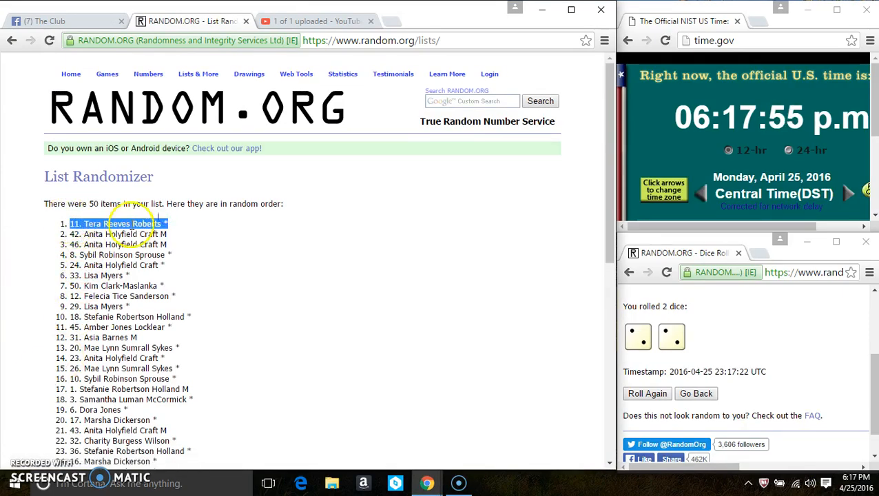
scroll("down", 3)
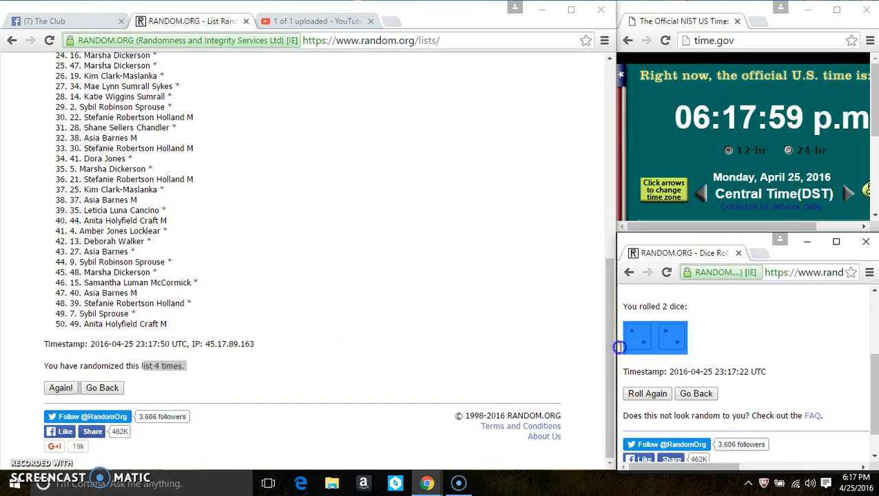
left_click(62, 21)
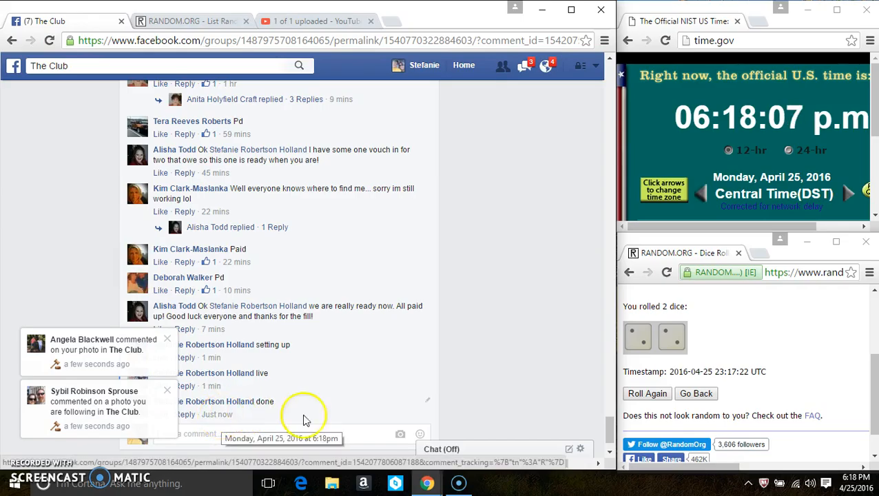
Step: Check the taskbar clock: 6:18 PM, Monday, April 25, 2016
left_click(850, 482)
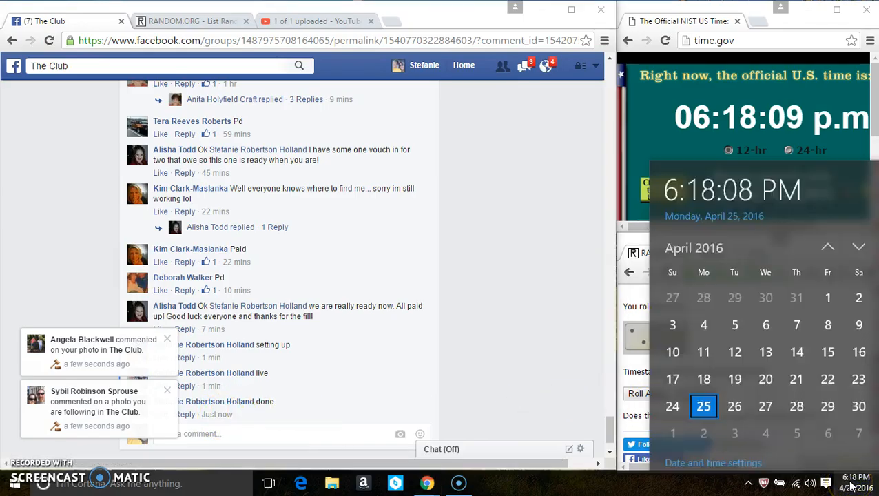